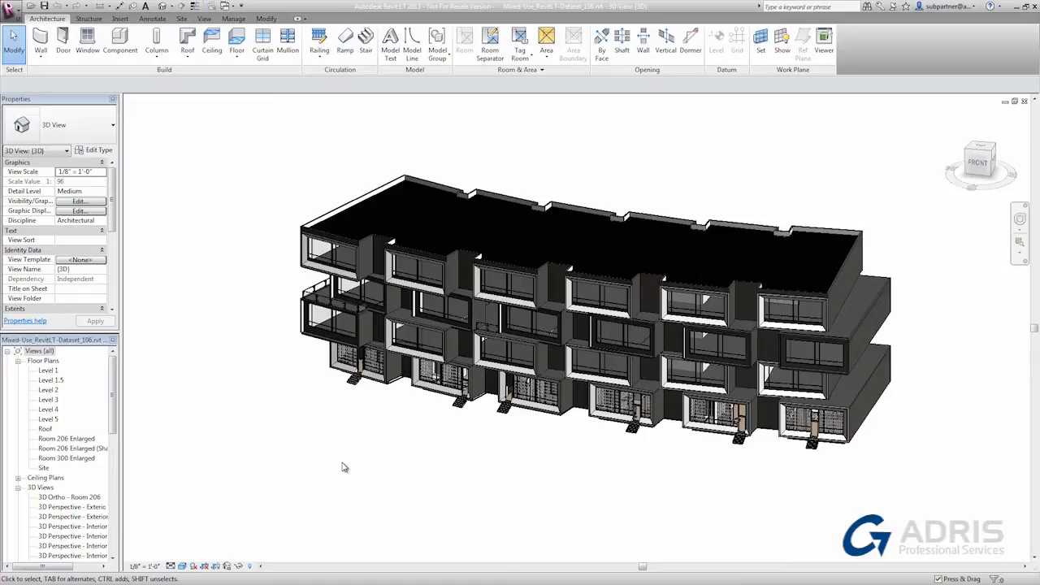
Switch the ribbon to the Insert tools for linking and importing models
left_click(121, 18)
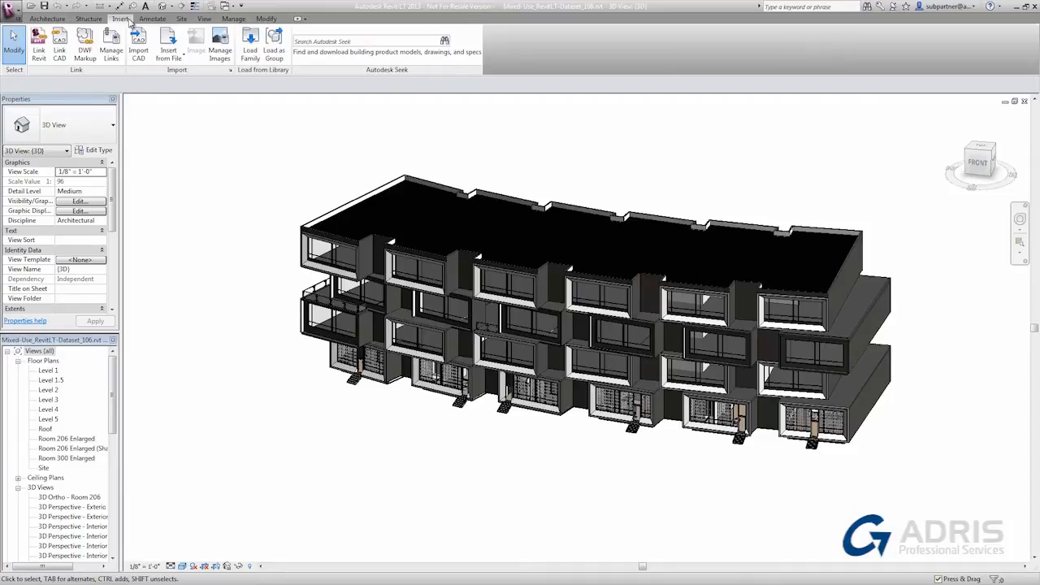
mouse_move(39, 41)
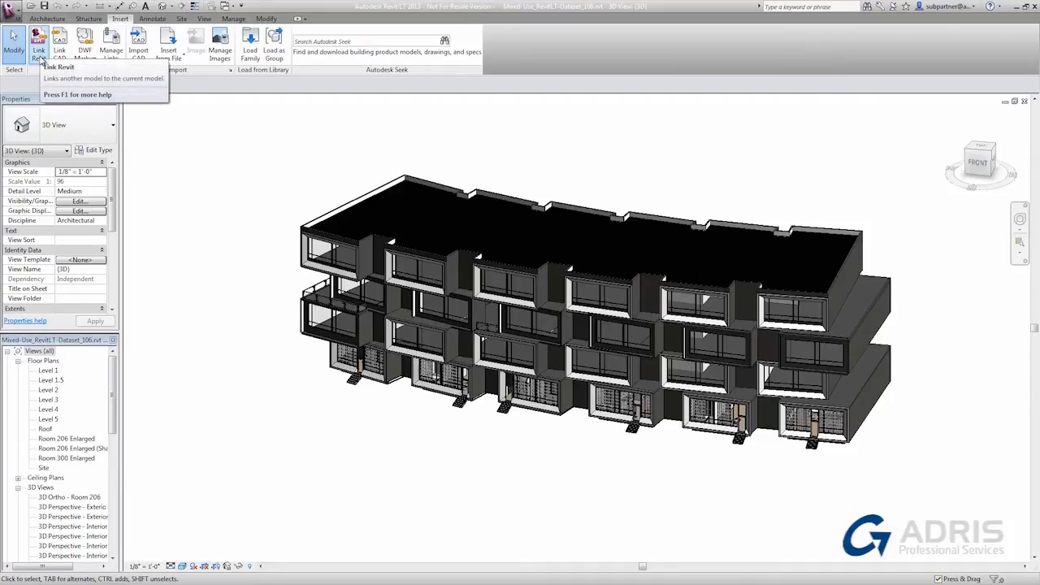
Link Building Base.rvt into the project with Auto - Origin to Origin positioning
left_click(39, 40)
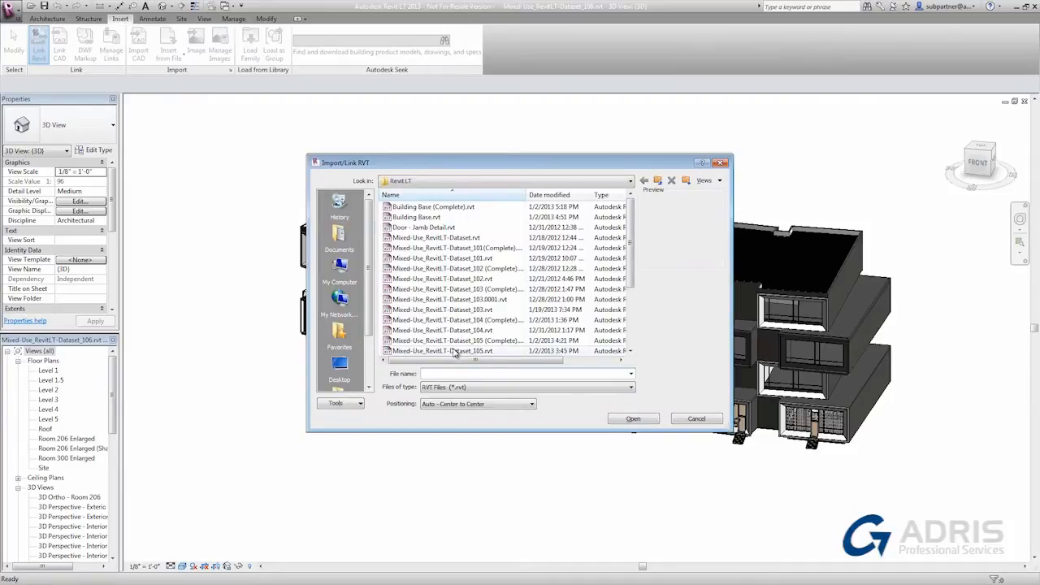
left_click(416, 218)
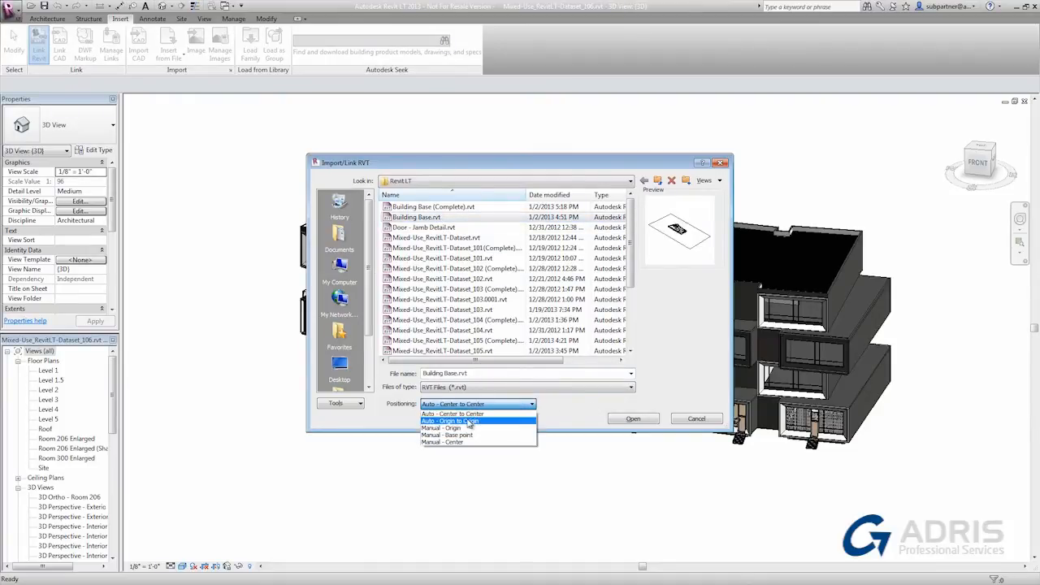
left_click(449, 421)
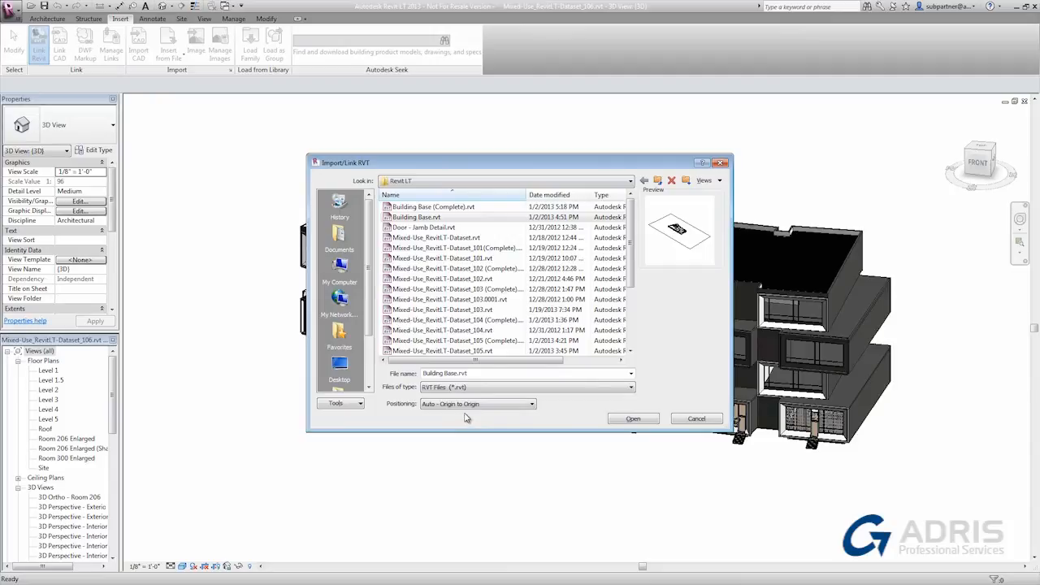
left_click(632, 418)
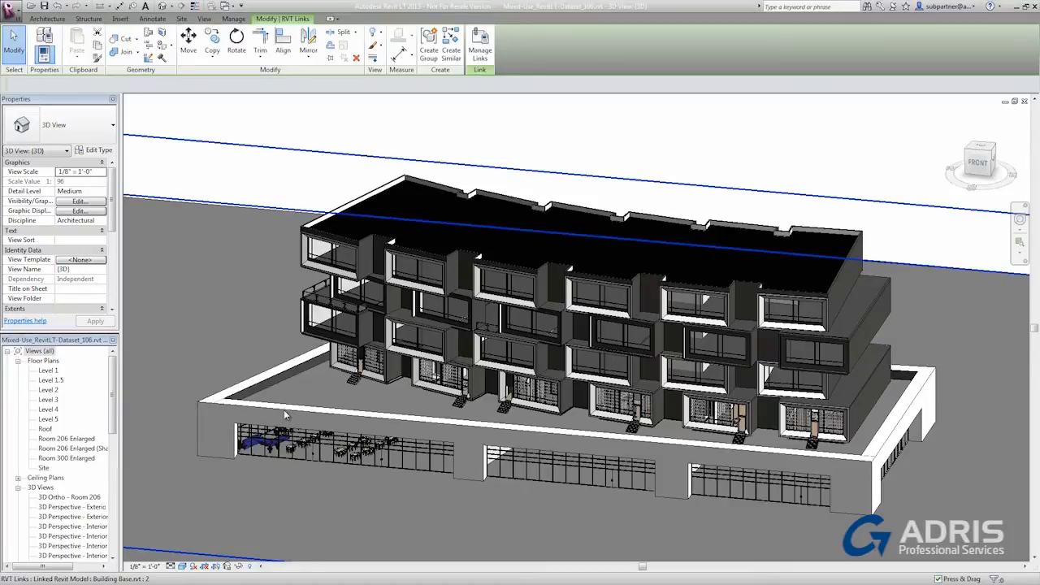
left_click(284, 415)
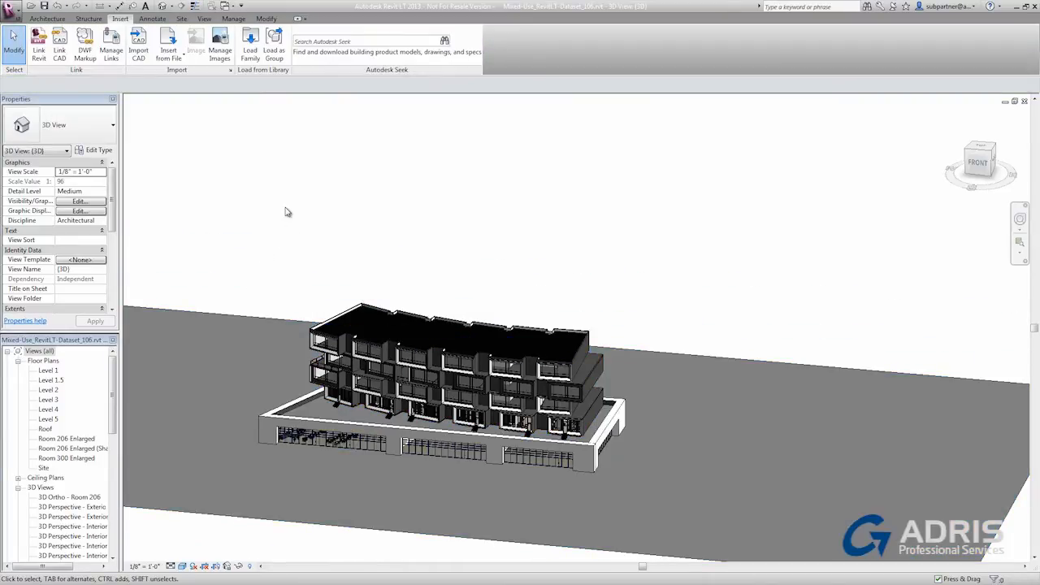
Close the mixed-use project from the Application menu
left_click(13, 20)
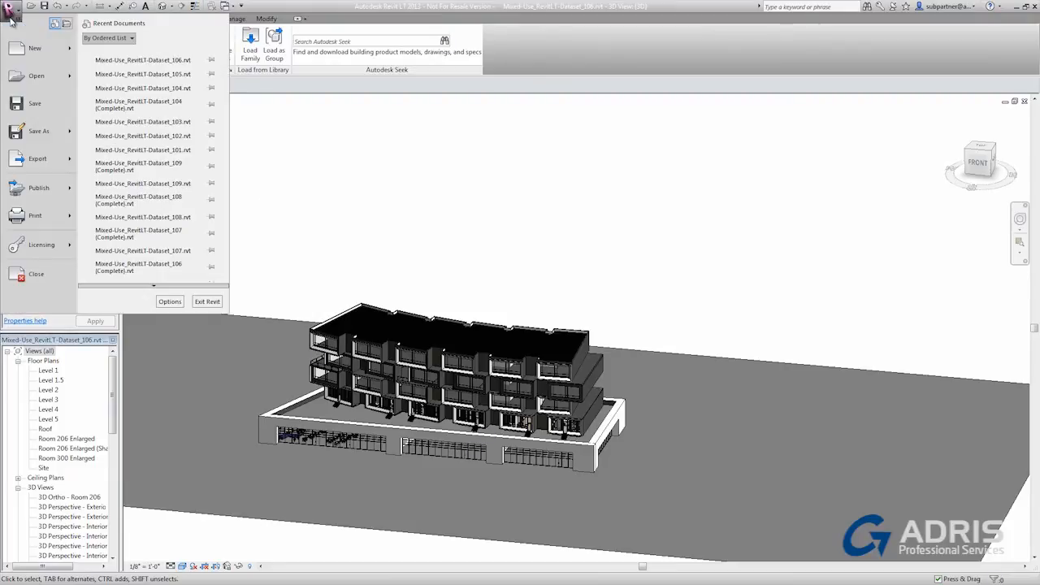
mouse_move(35, 273)
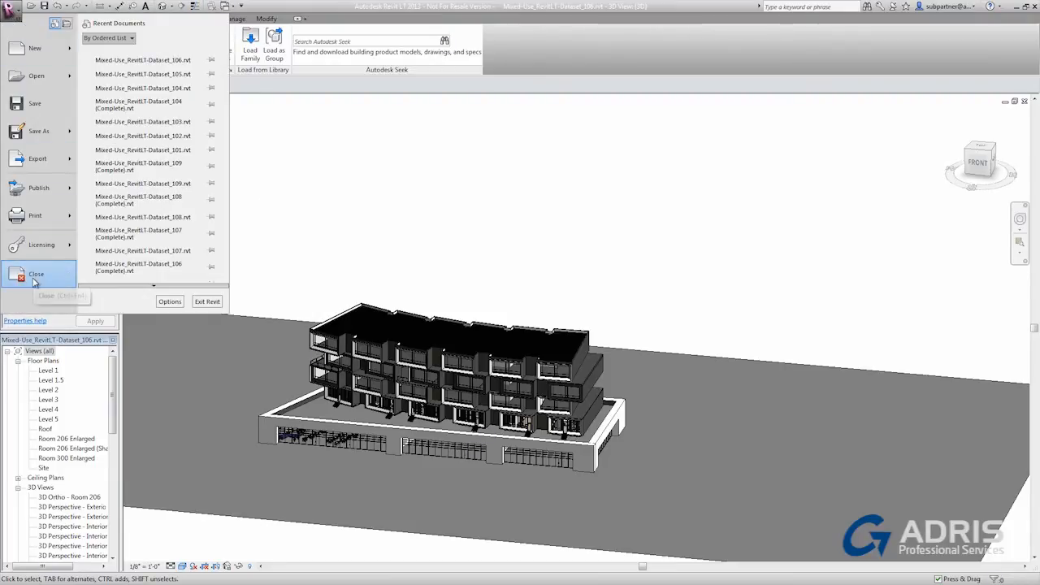
left_click(36, 274)
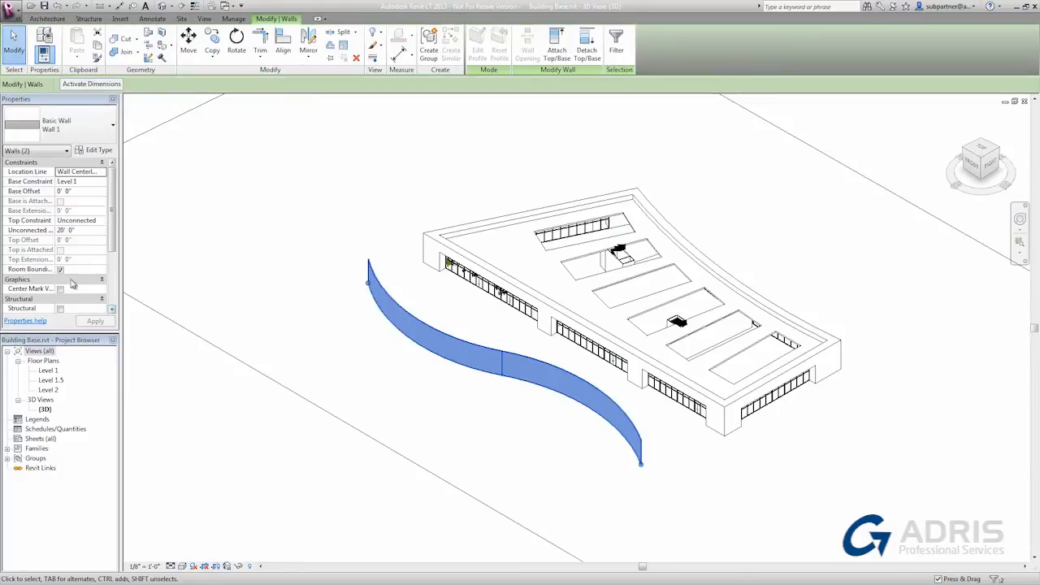
Close Building Base.rvt and save the new curved wall changes
left_click(499, 444)
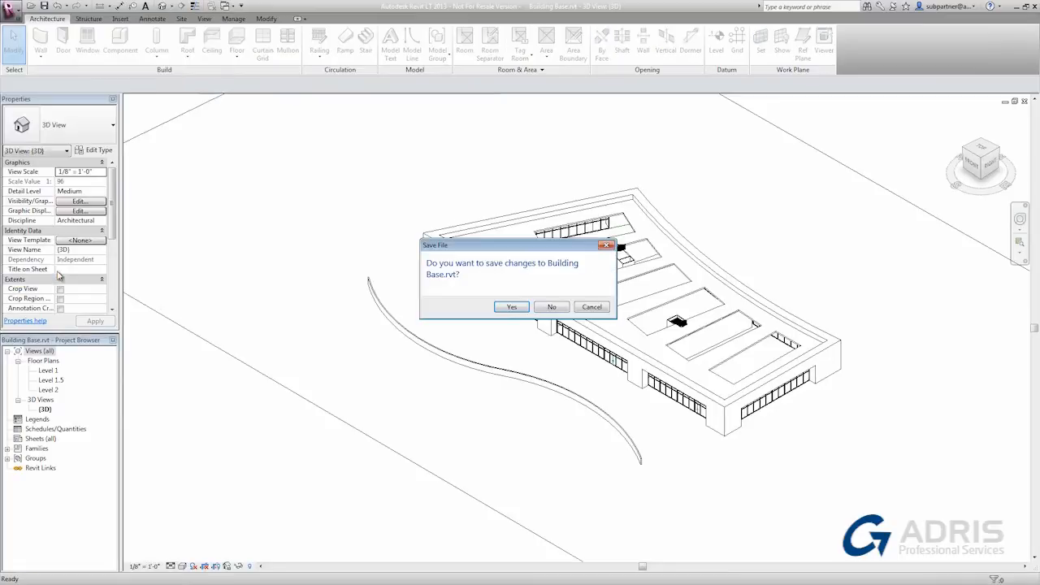
left_click(551, 306)
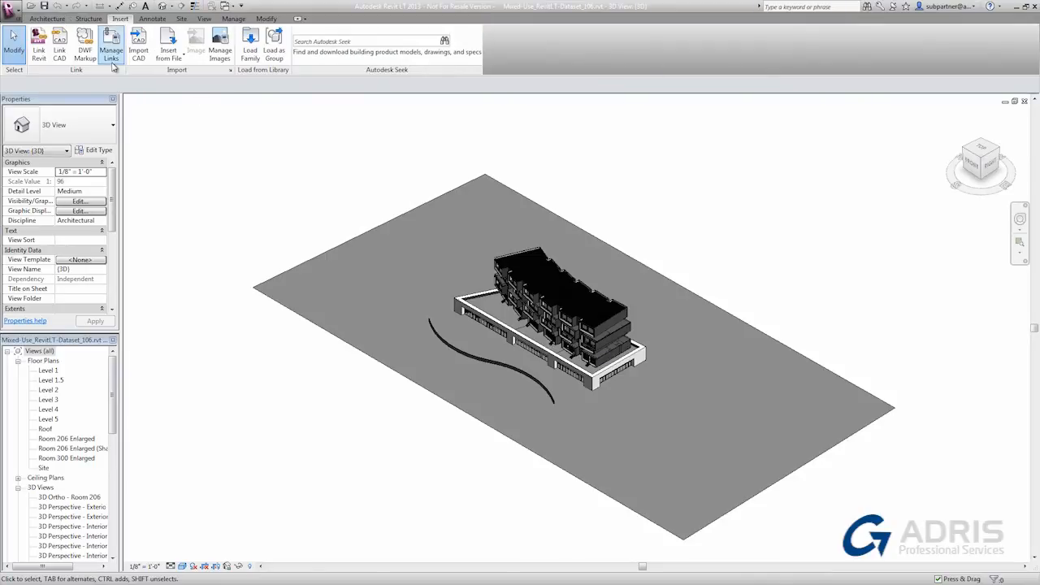
Bring up the Manage Links dialog listing the Building Base link
left_click(110, 46)
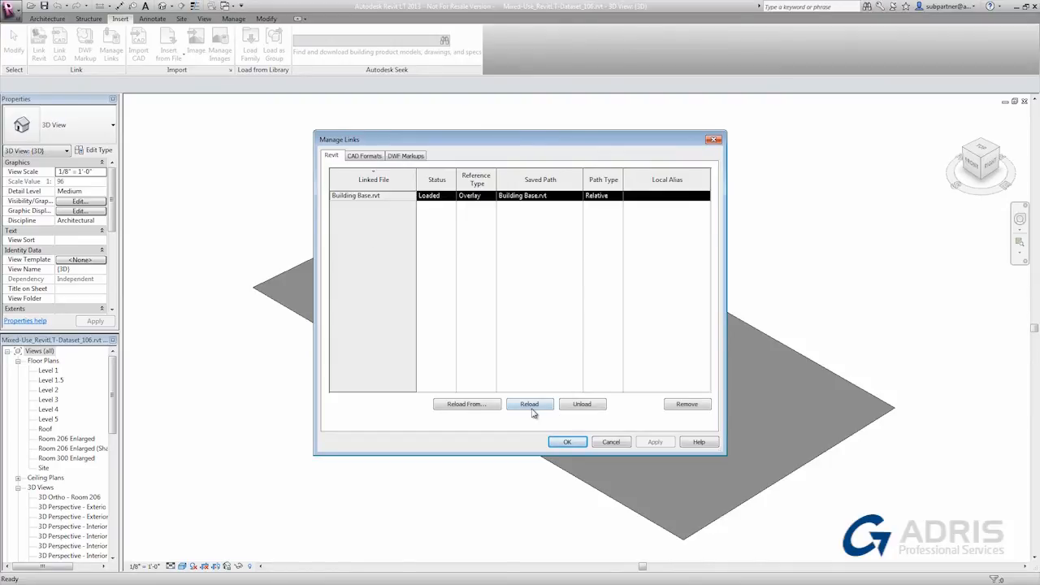
mouse_move(582, 403)
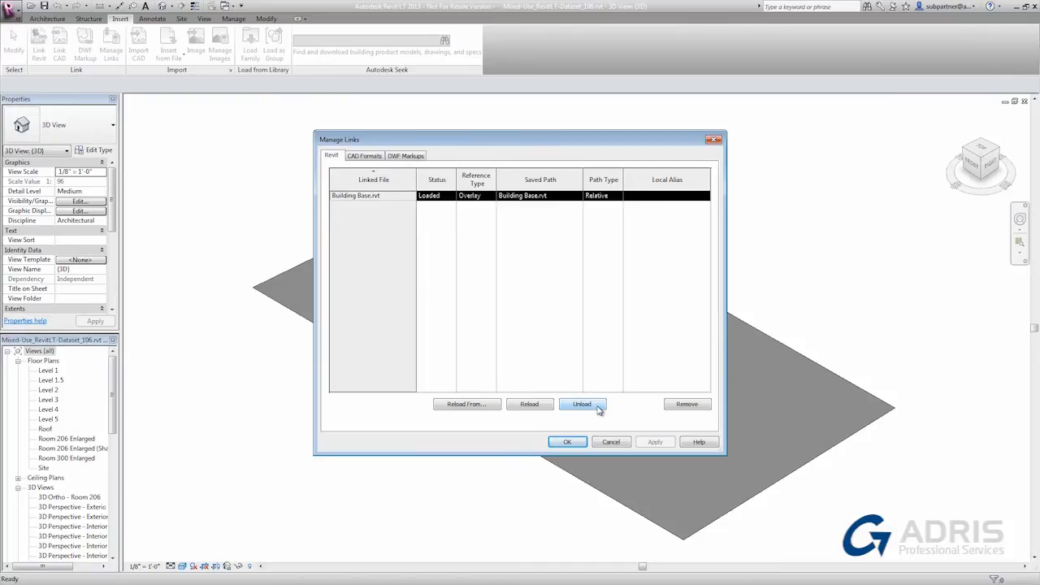
mouse_move(686, 403)
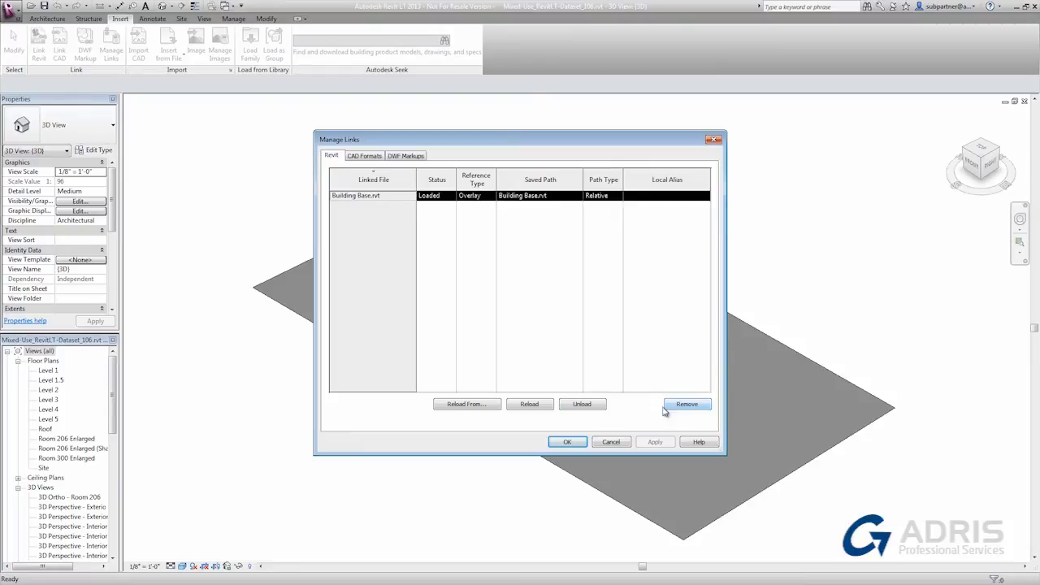
mouse_move(467, 403)
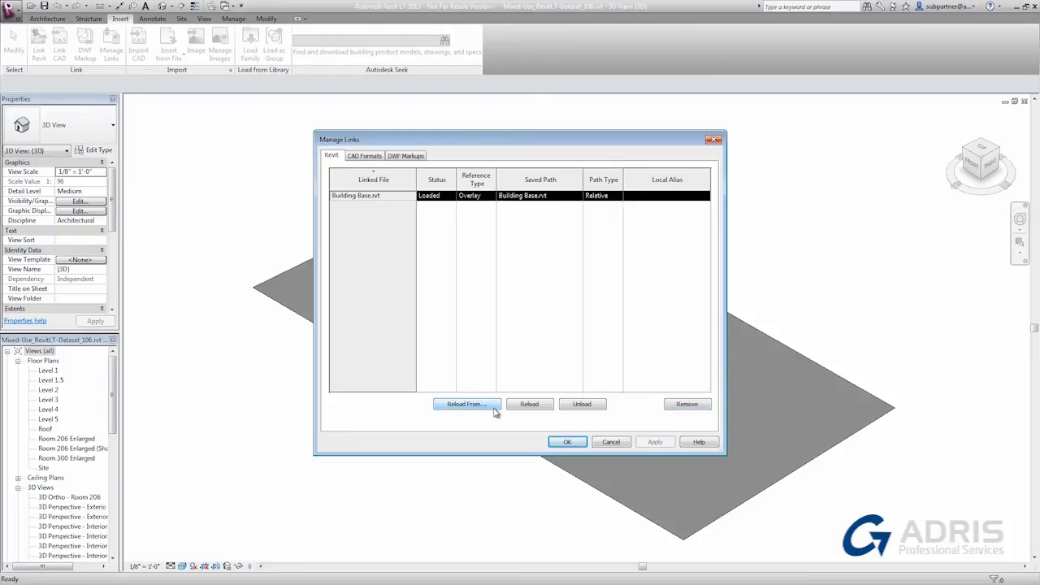
Start Reload From for the selected Building Base.rvt link
left_click(468, 404)
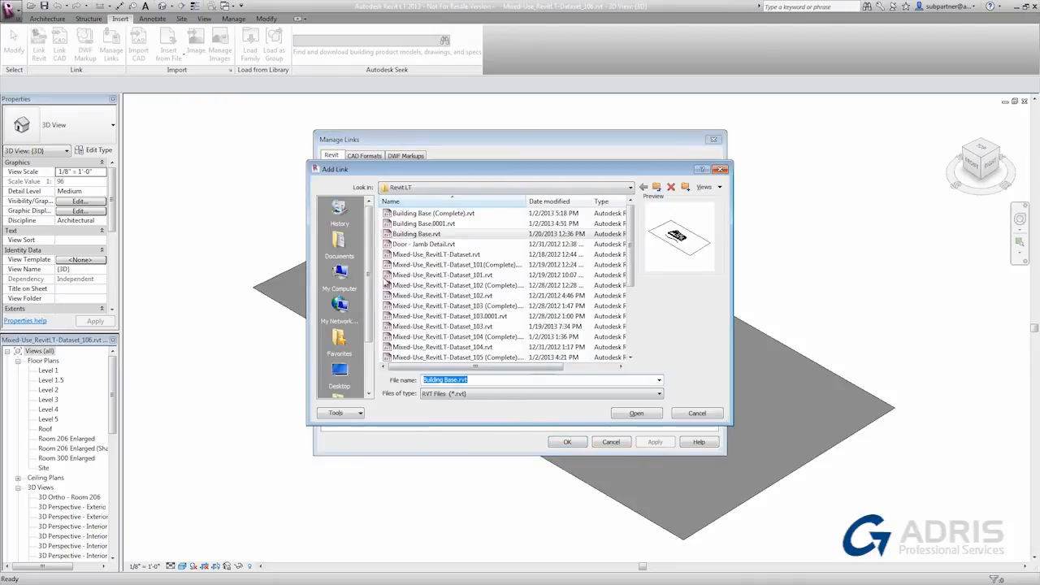
mouse_move(696, 416)
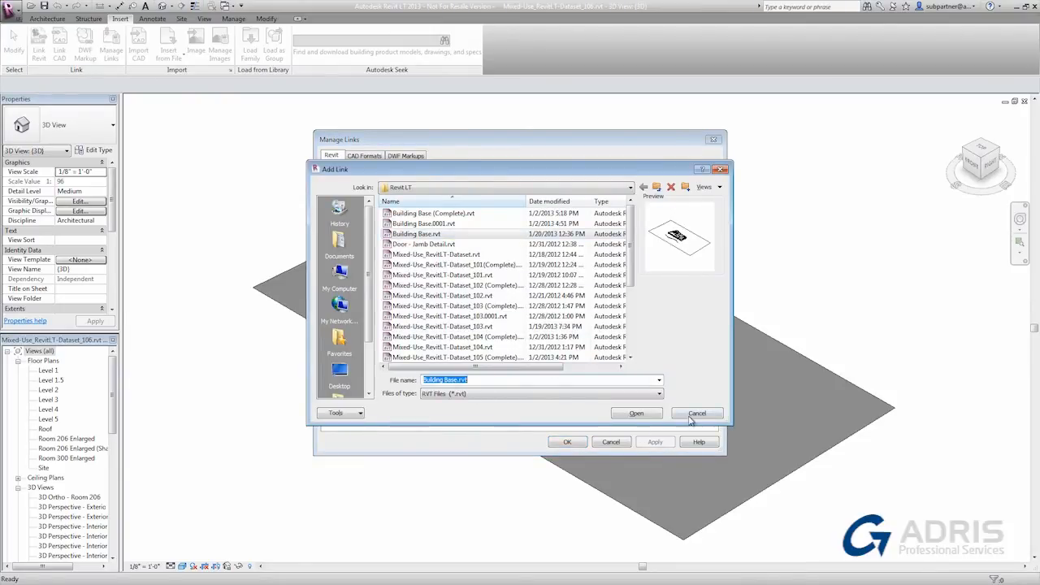
Cancel the replacement-file browser, keeping the Building Base link loaded
left_click(637, 415)
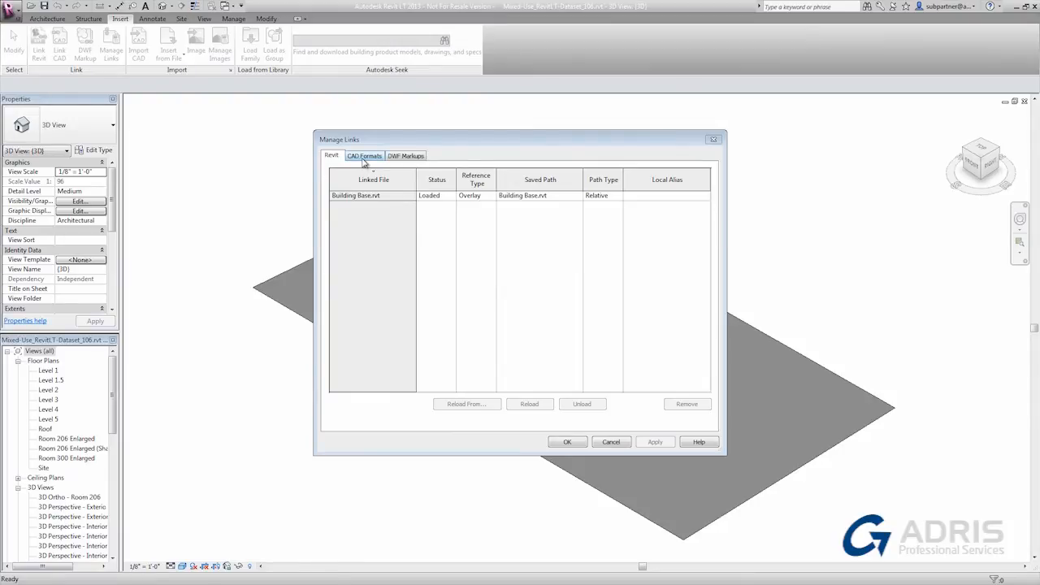
Check the empty CAD Formats list and close Manage Links with OK
left_click(365, 156)
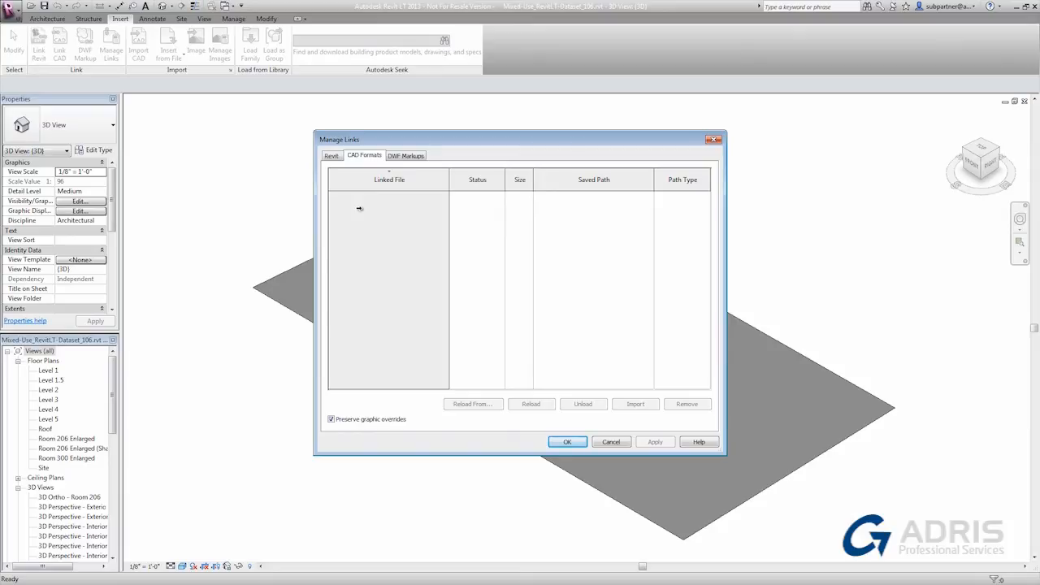
left_click(567, 442)
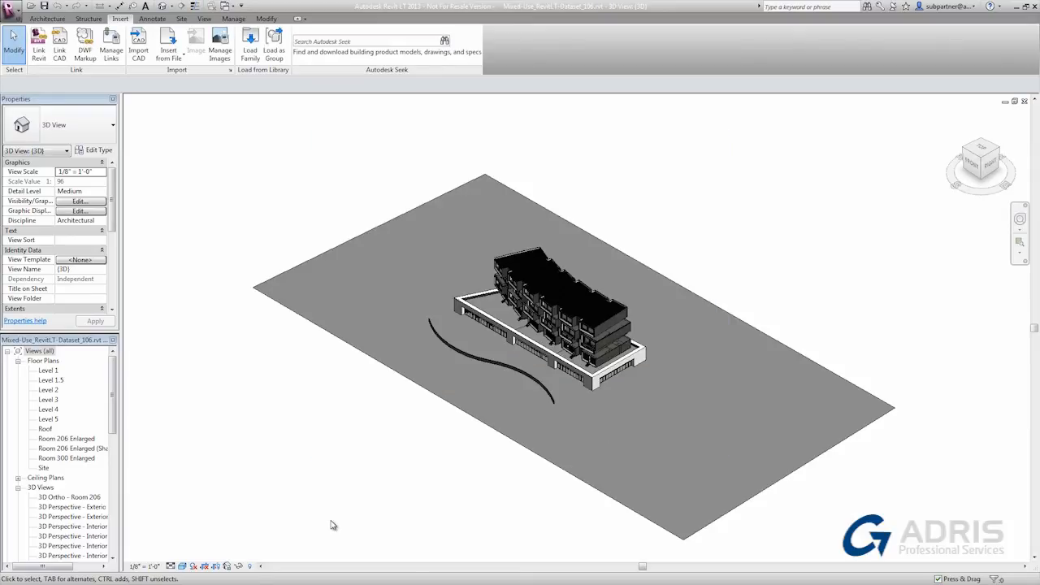